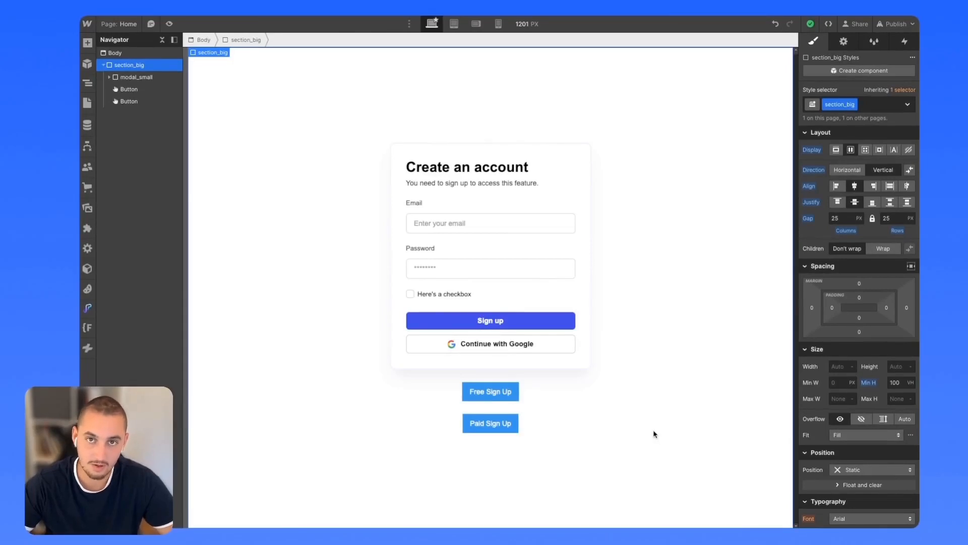
mouse_move(646, 434)
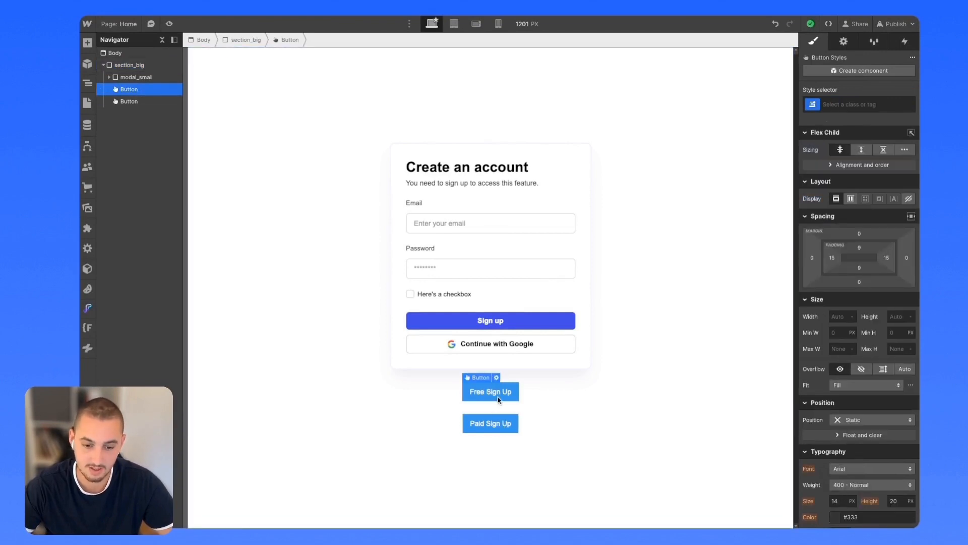
mouse_move(489, 423)
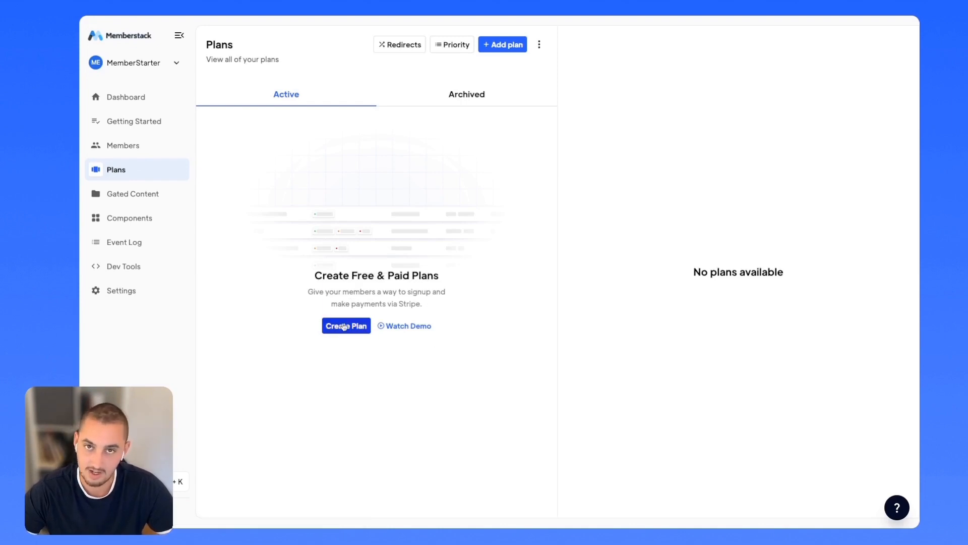
Step: Create a free Memberstack plan named 'Free' and open its details
click(346, 326)
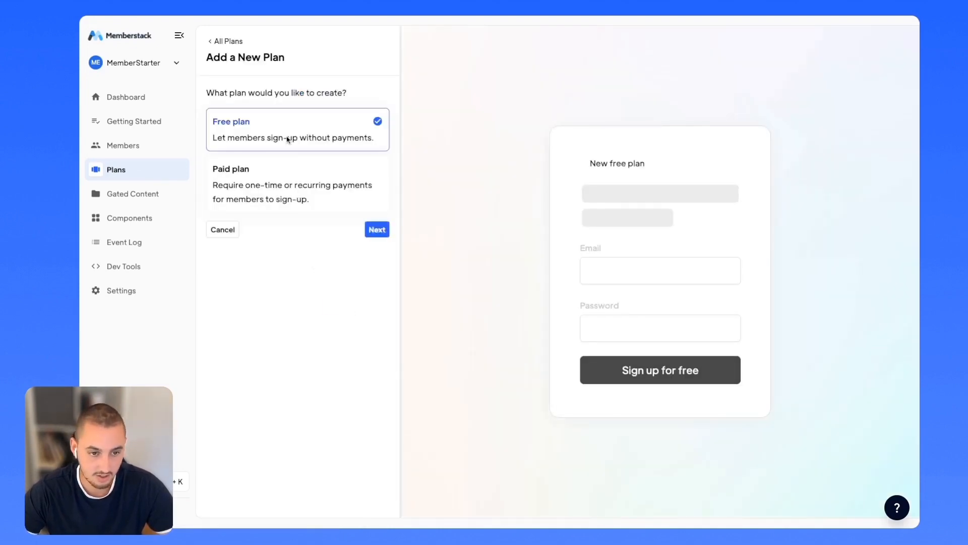
click(376, 229)
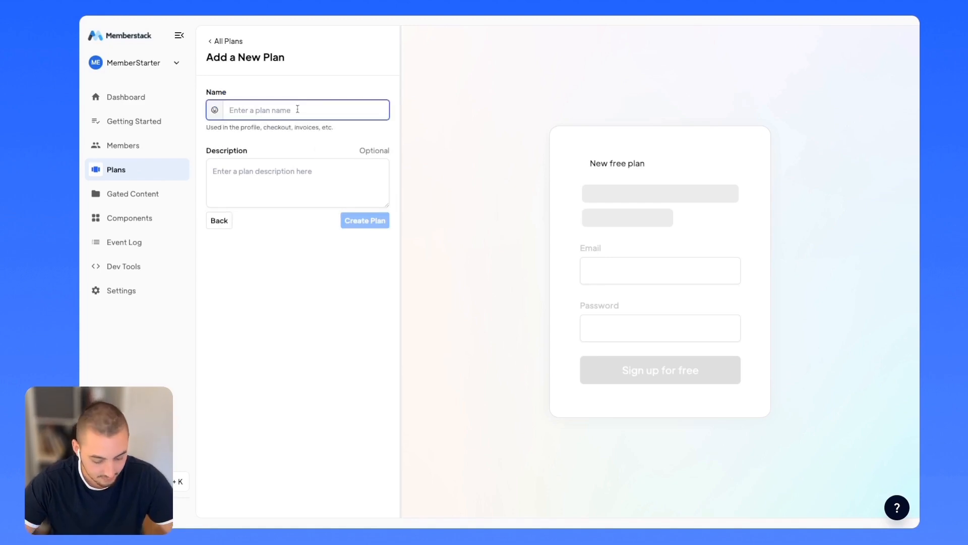
click(364, 220)
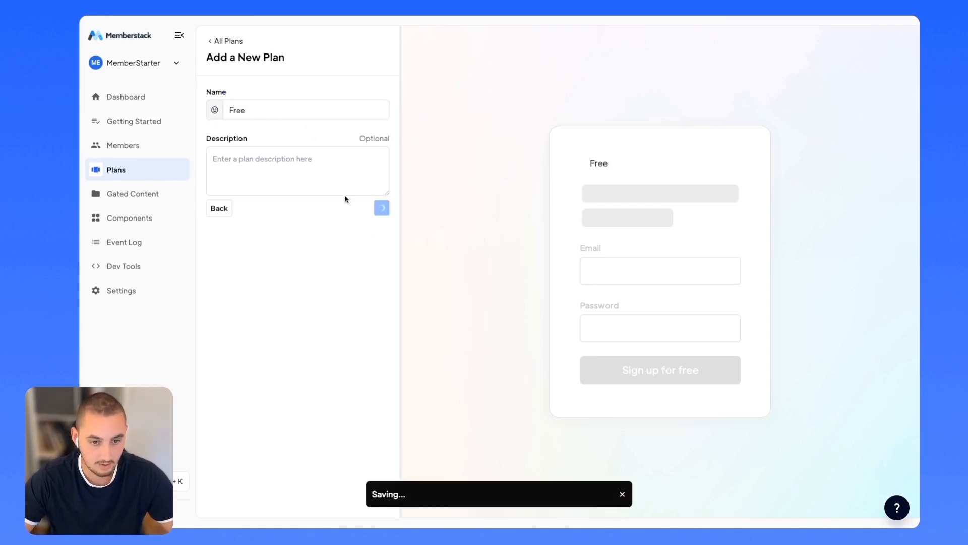
click(382, 208)
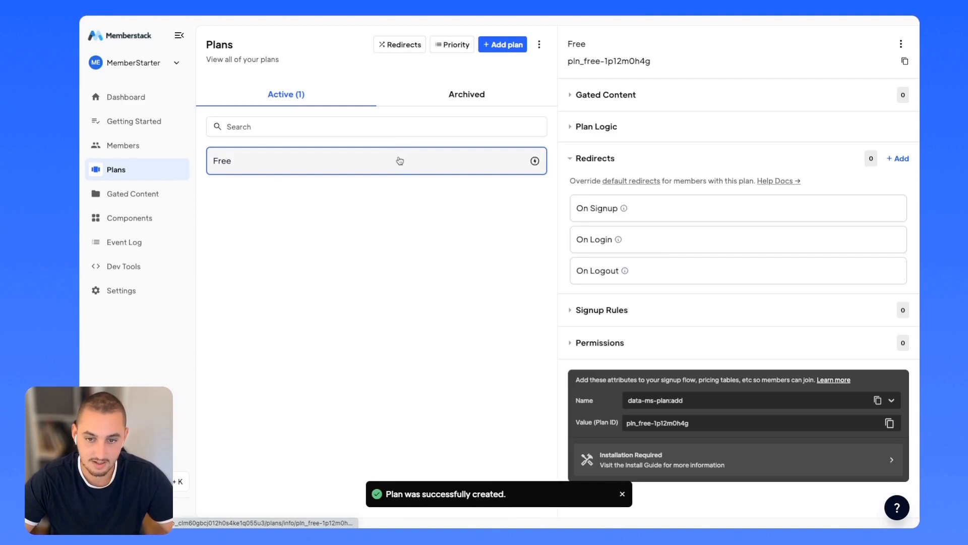
mouse_move(474, 228)
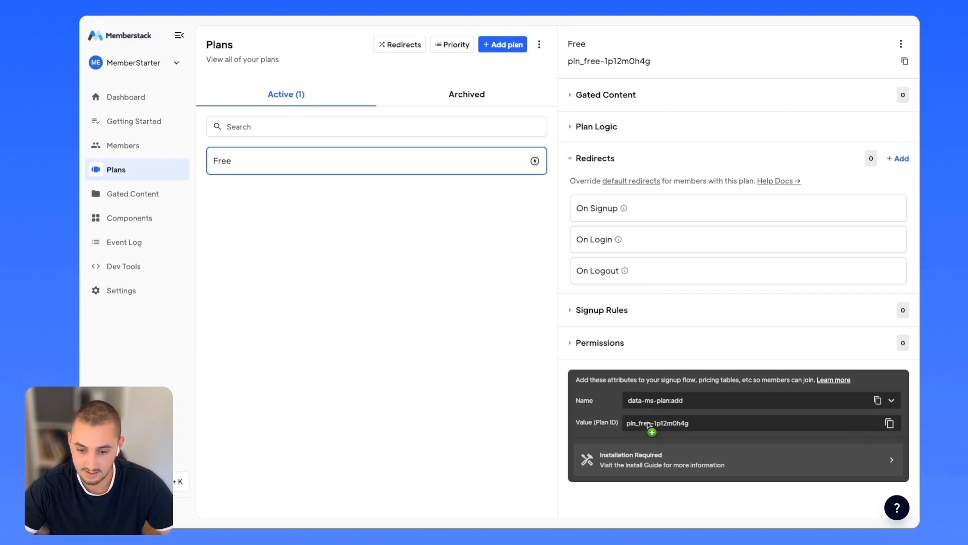
Step: Copy the Free plan ID pln_free-1p12m0h4g and return to Webflow
double_click(656, 423)
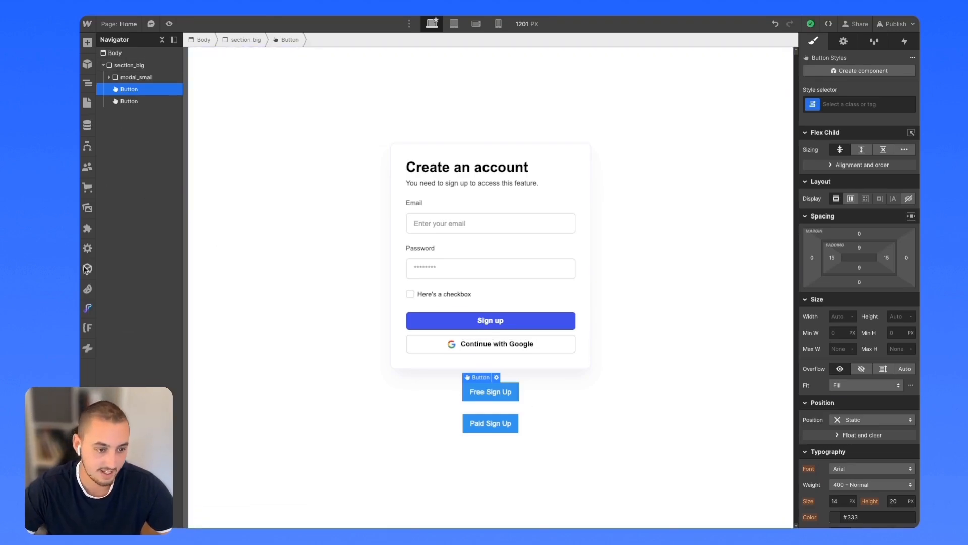
Step: Add a Memberstack attribute adding plan pln_free-1p12m0h4g to the Free Sign Up button
click(490, 391)
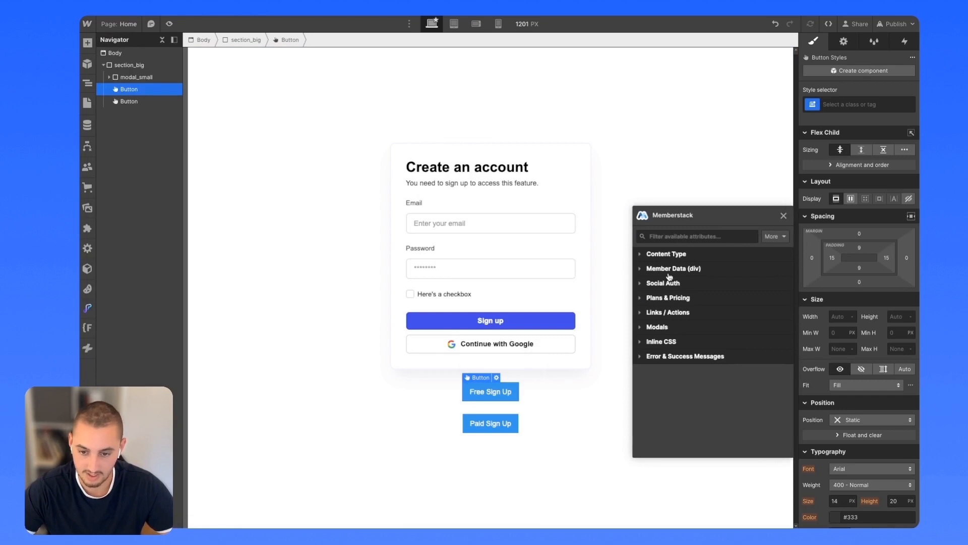
click(668, 297)
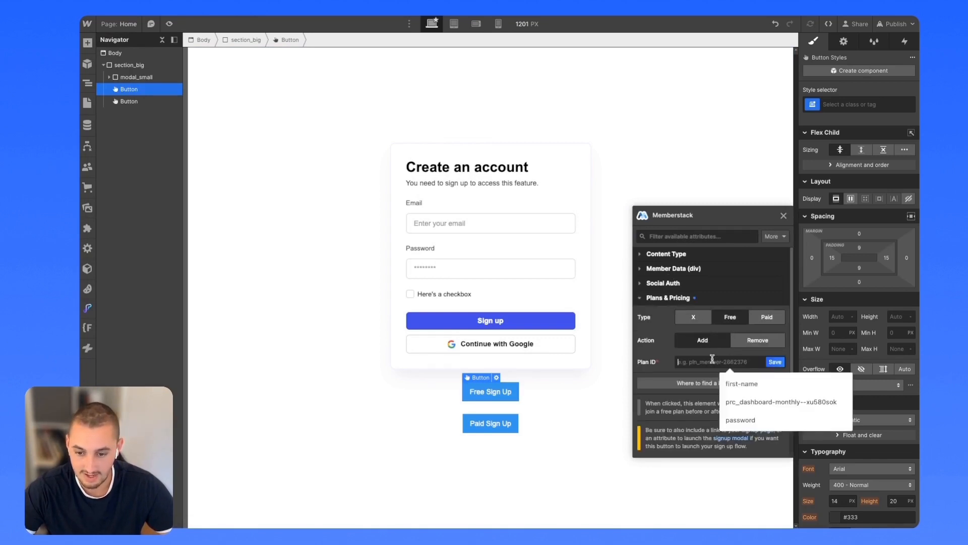
click(773, 361)
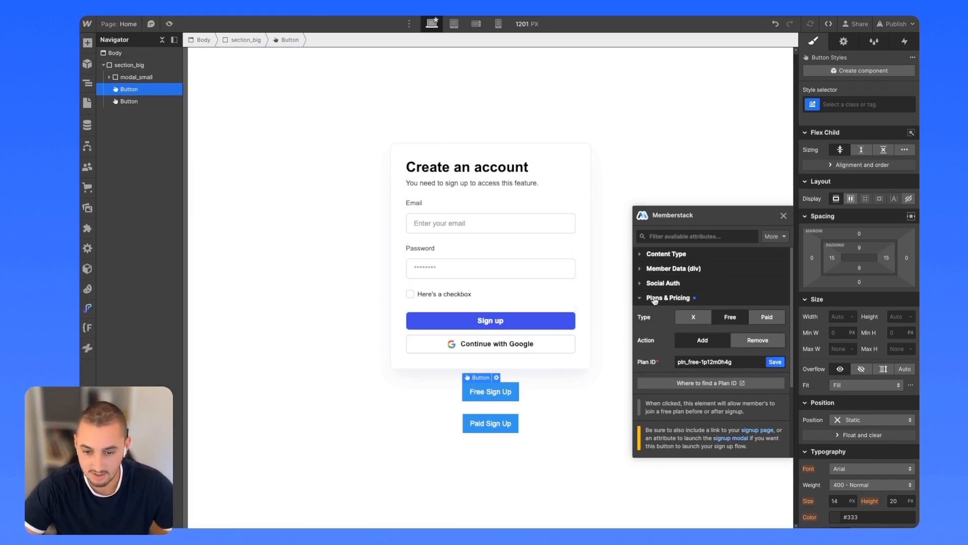
click(658, 297)
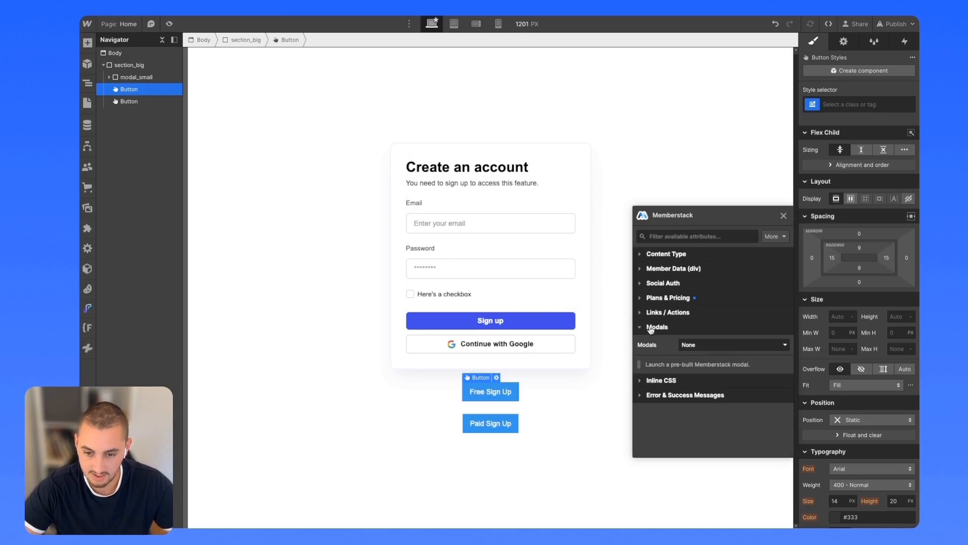
Step: Set the Free Sign Up button to open the Signup modal and publish to staging
click(734, 344)
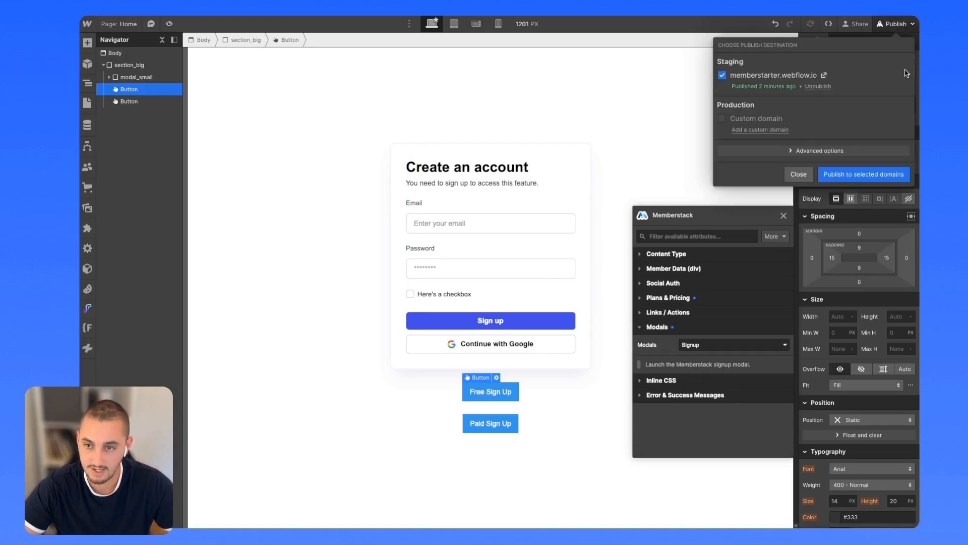
click(863, 174)
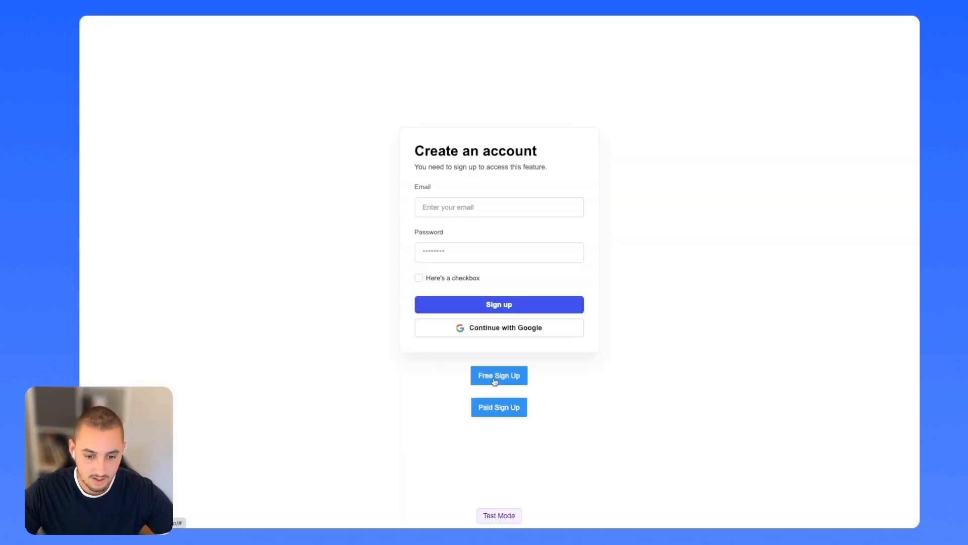
Step: Sign up a test member via the live Free Sign Up modal, then view Members
click(498, 375)
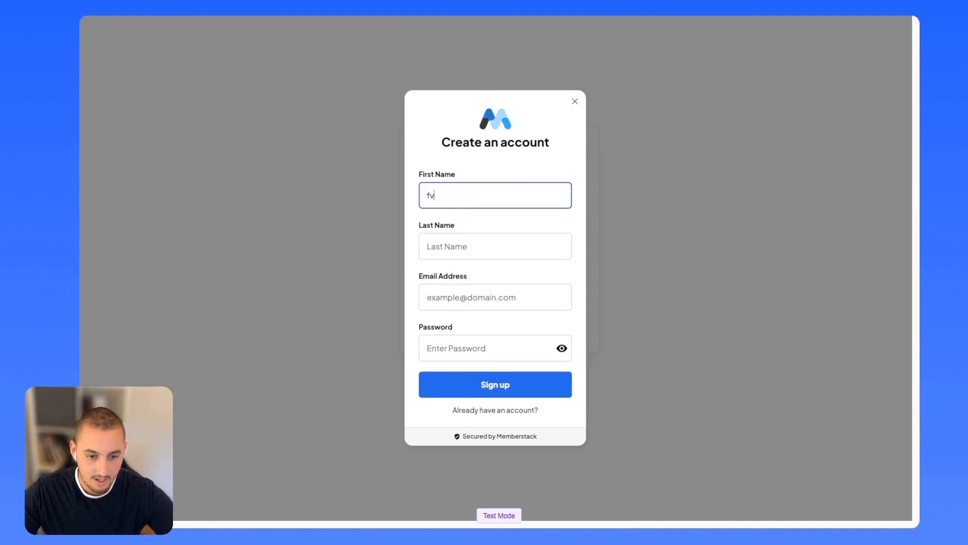
click(494, 297)
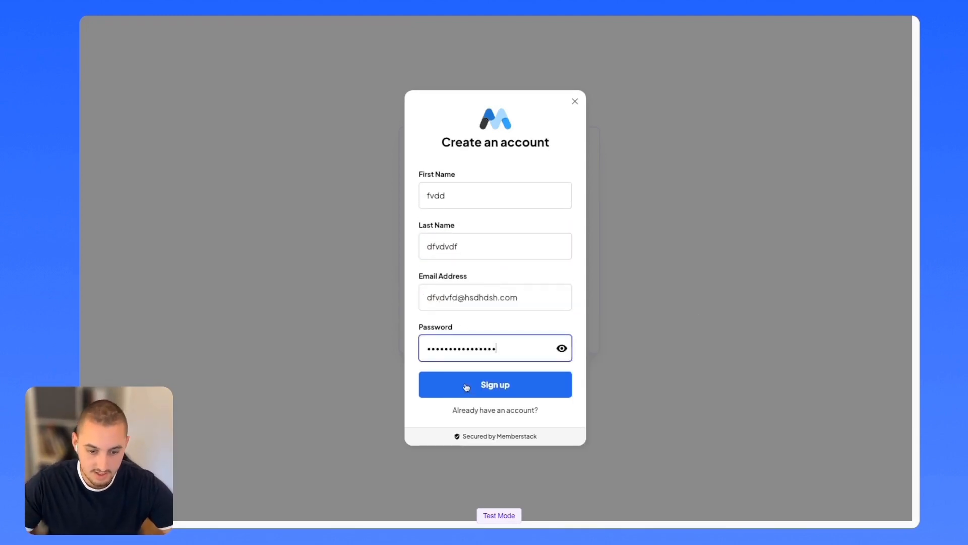
click(494, 385)
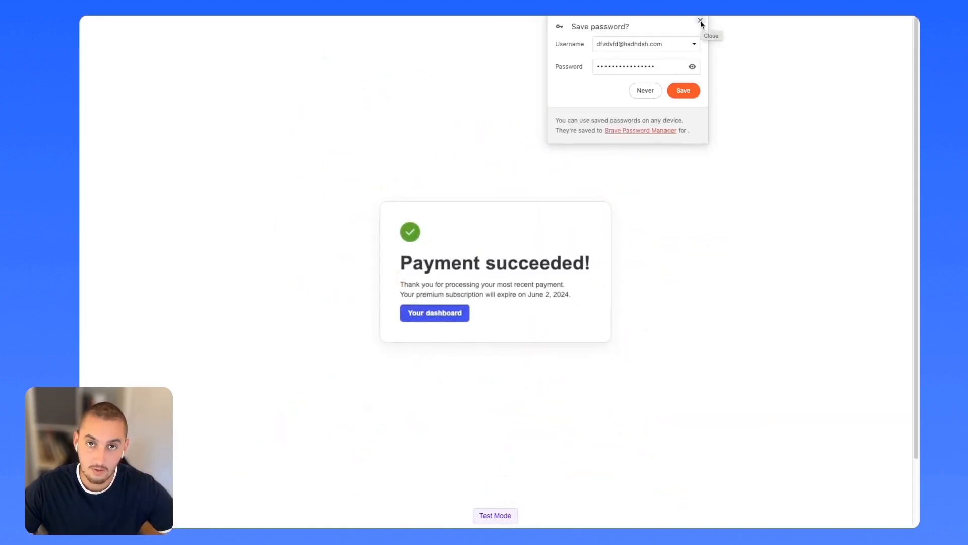
click(700, 21)
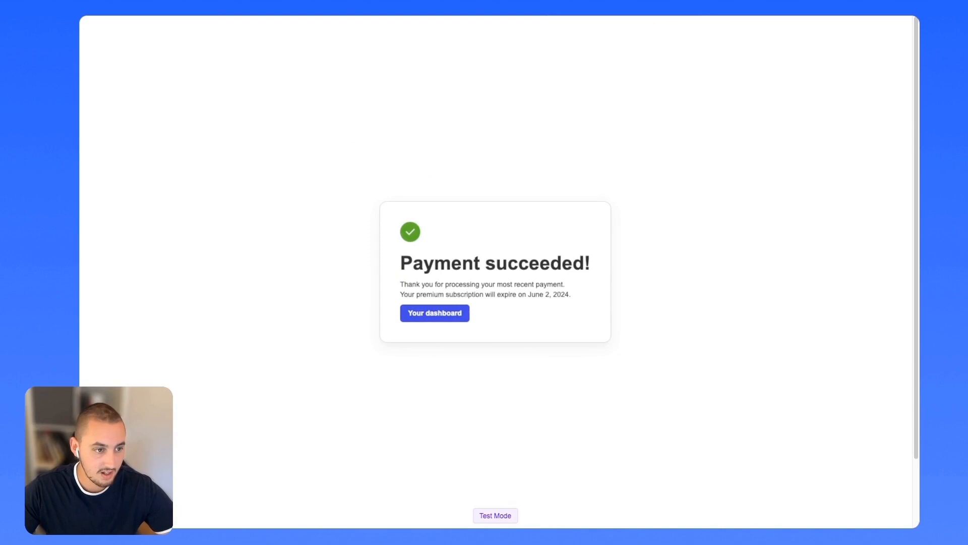
click(434, 313)
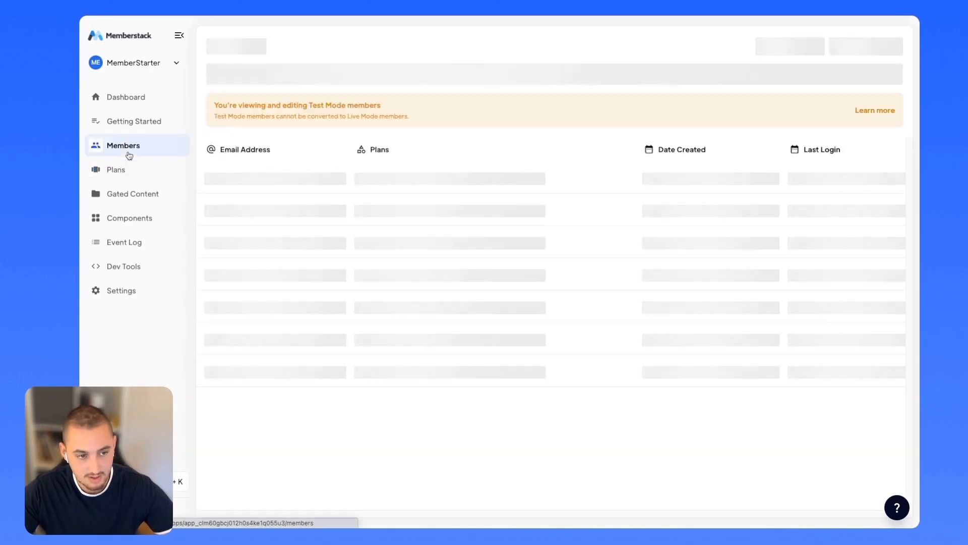